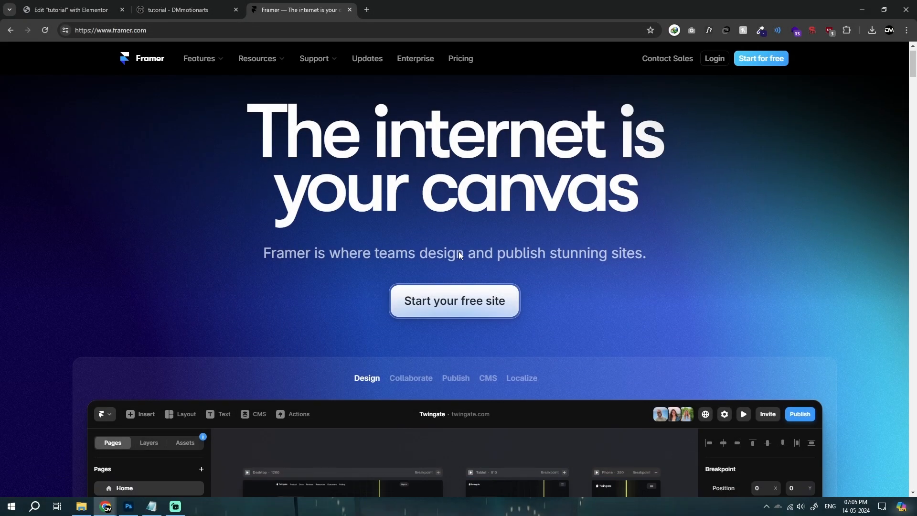
- Select the dashboard Image widget inside its container to reveal the dm-cursor CSS class
scroll(down, 3)
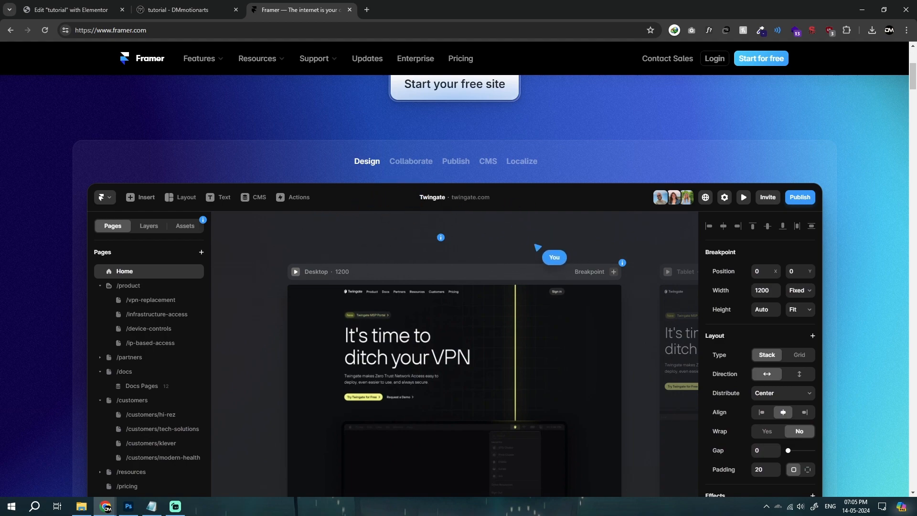
scroll(down, 3)
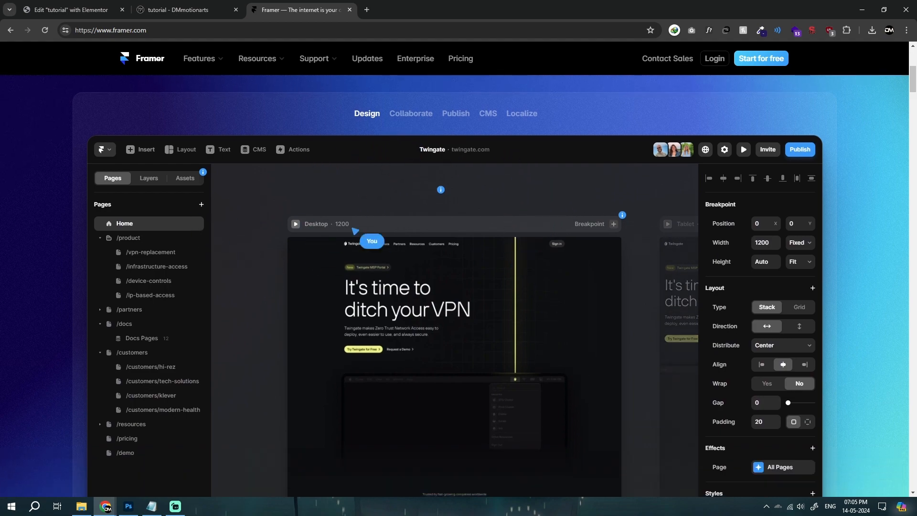
mouse_move(386, 289)
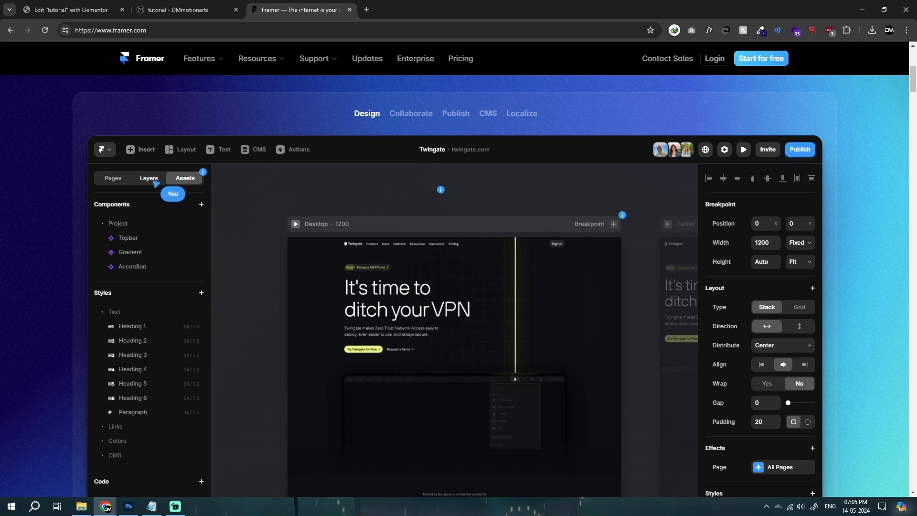
click(112, 179)
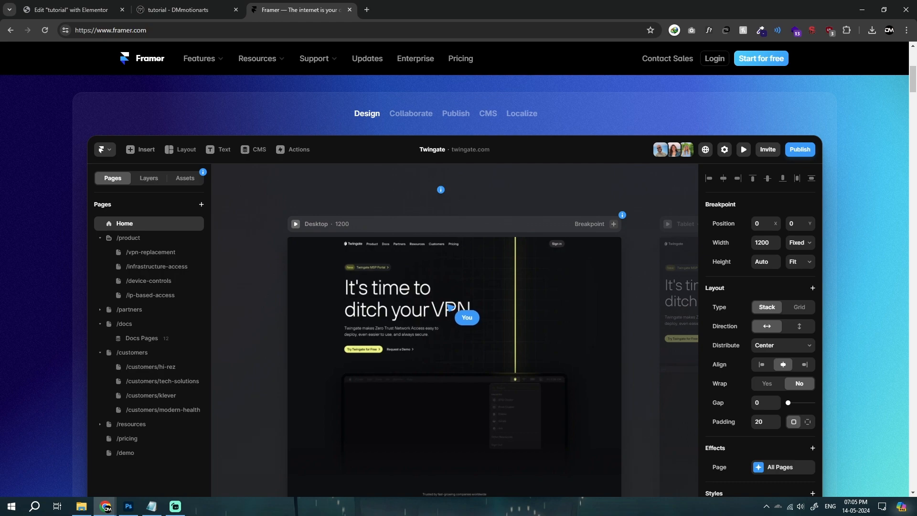
click(71, 9)
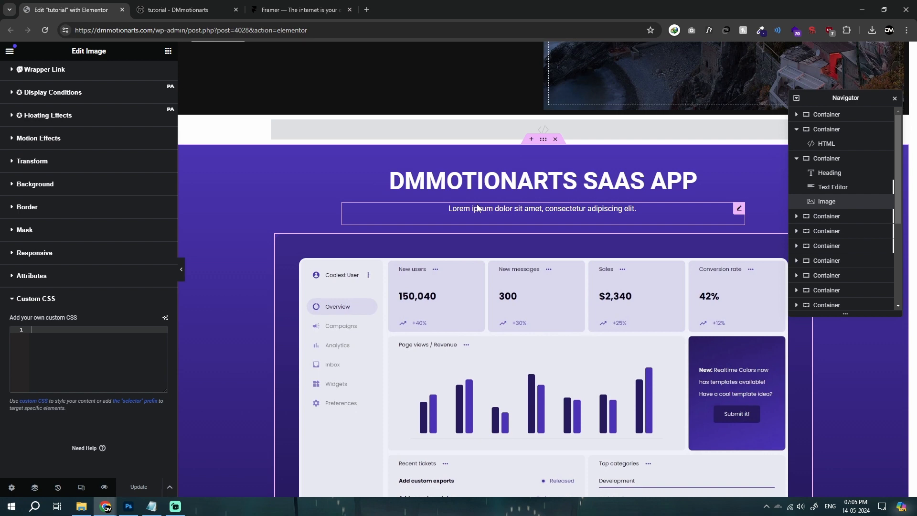
mouse_move(675, 219)
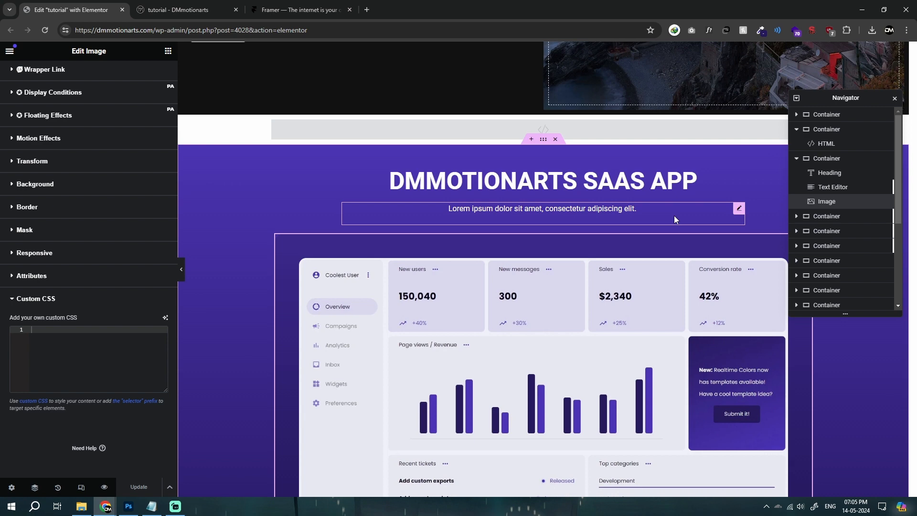
scroll(down, 3)
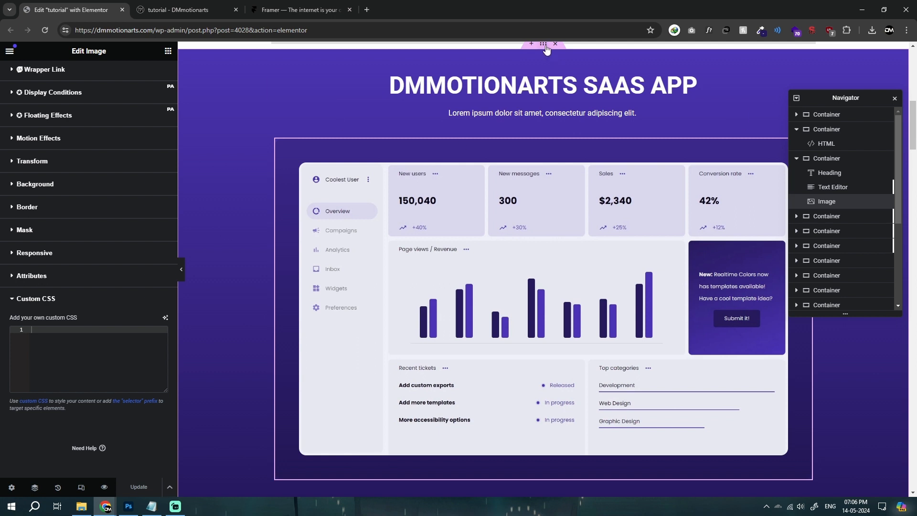
click(826, 158)
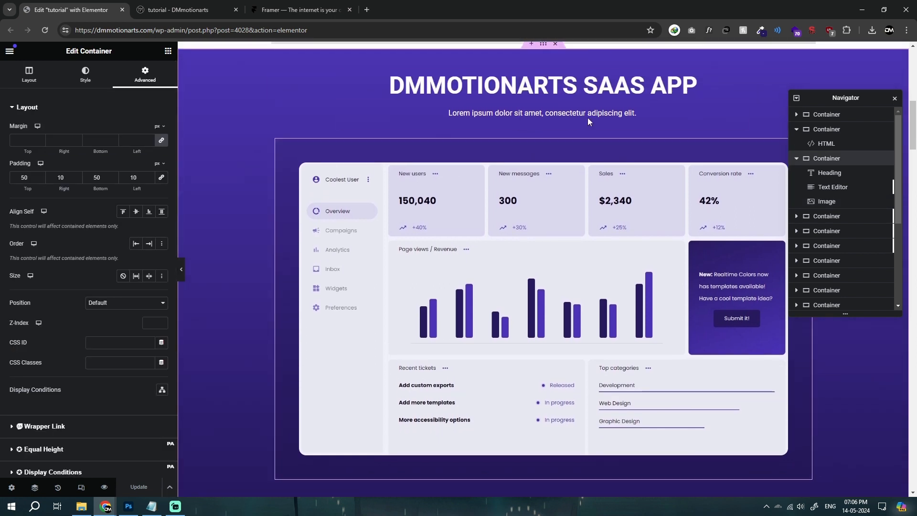
click(826, 201)
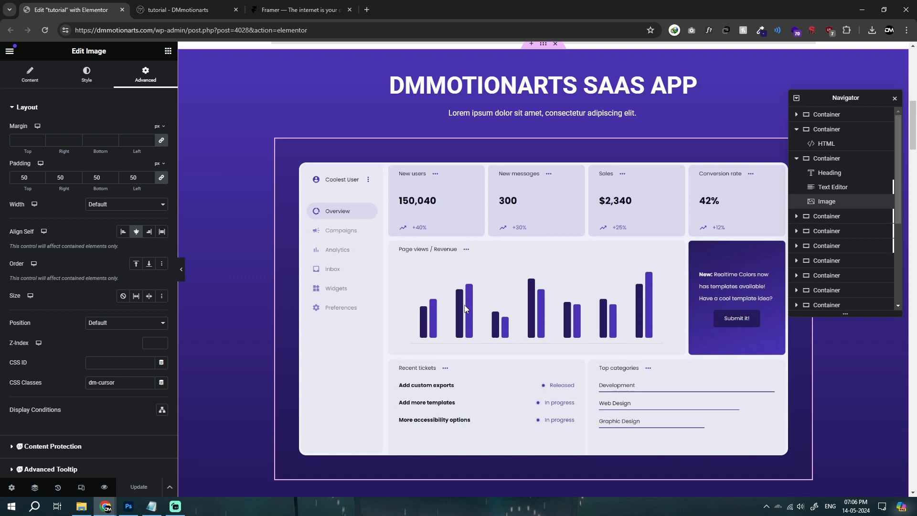
mouse_move(376, 382)
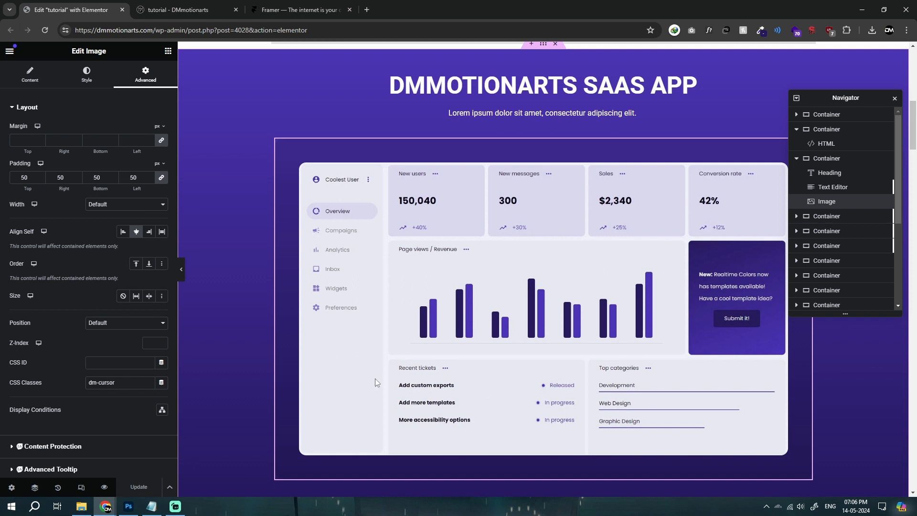
mouse_move(316, 194)
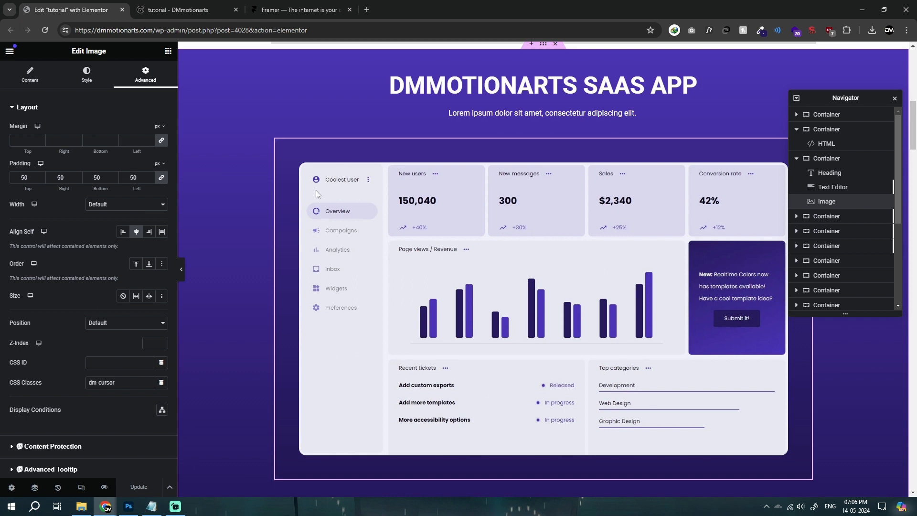
mouse_move(224, 197)
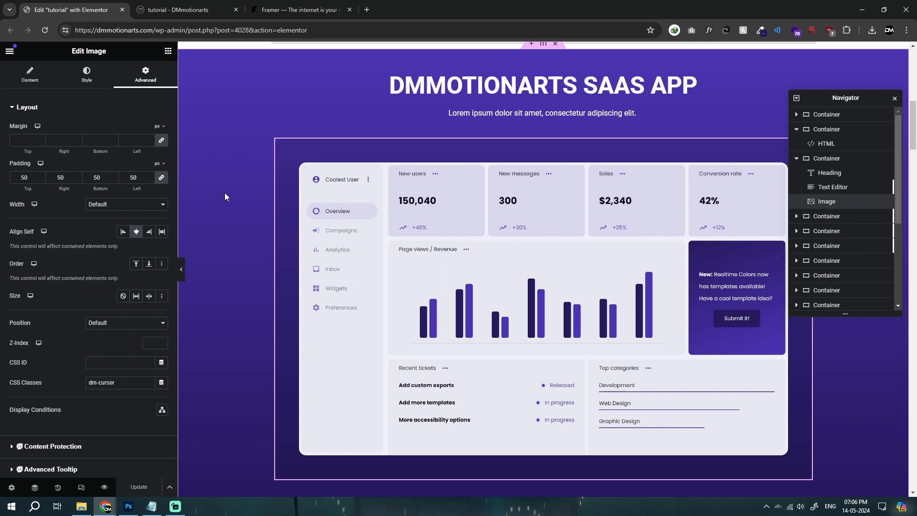
- Paste the custom-mouse-cursor-pointer.png URL into the body cursor rule's url('') in Notepad
click(152, 509)
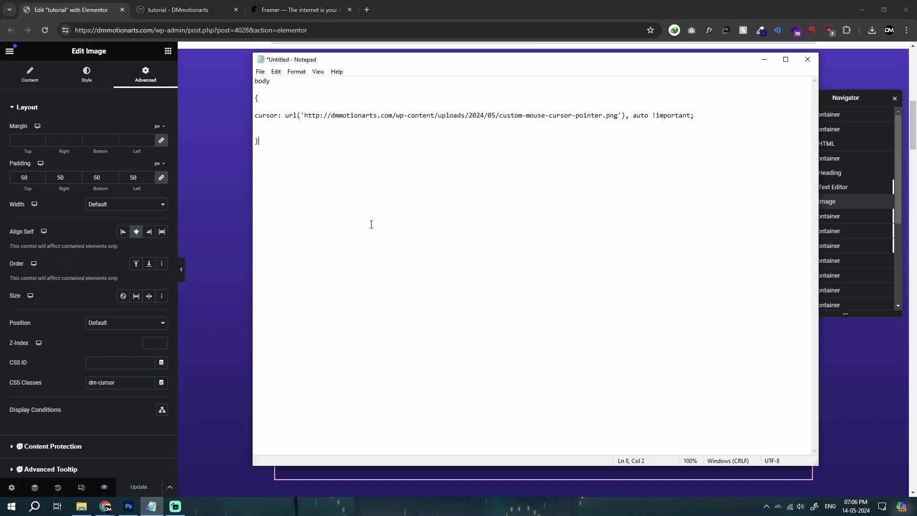
mouse_move(339, 182)
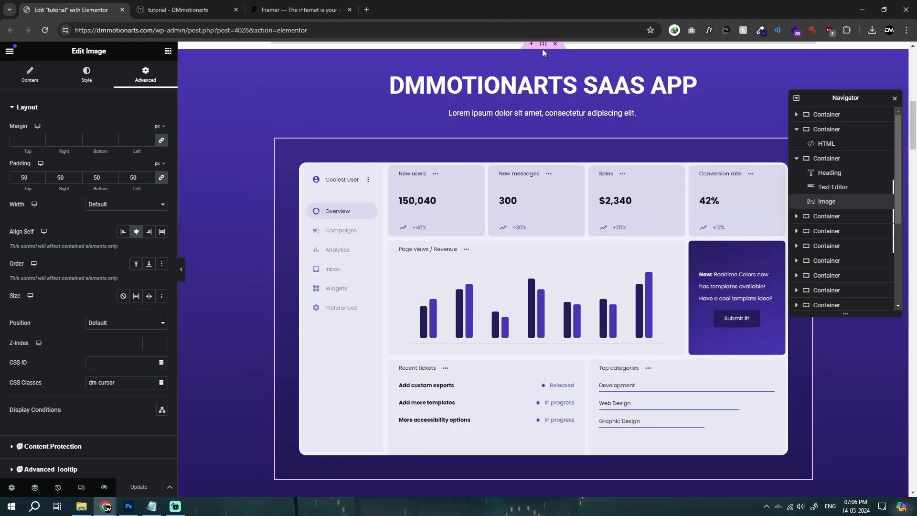
click(151, 509)
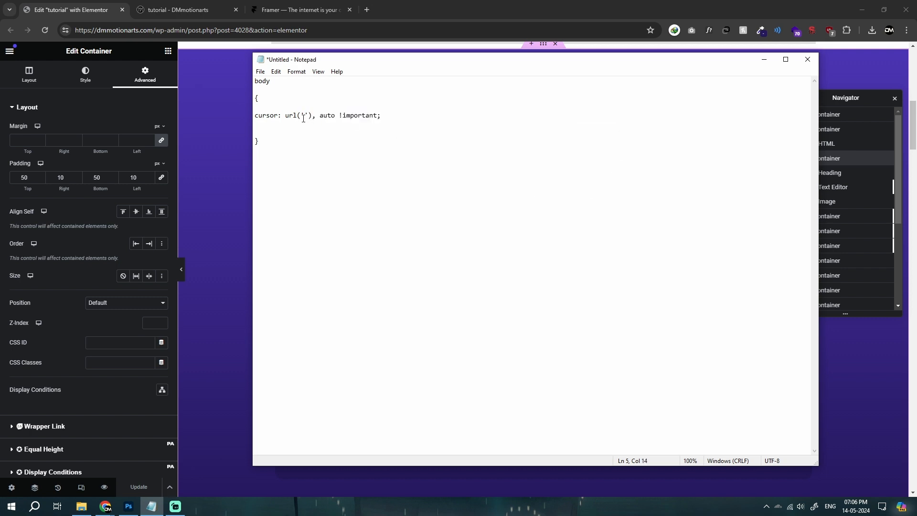
text(http://dmmotionarts.com/wp-content/uploads/2024/05/custom-mouse-cursor-pointer.png)
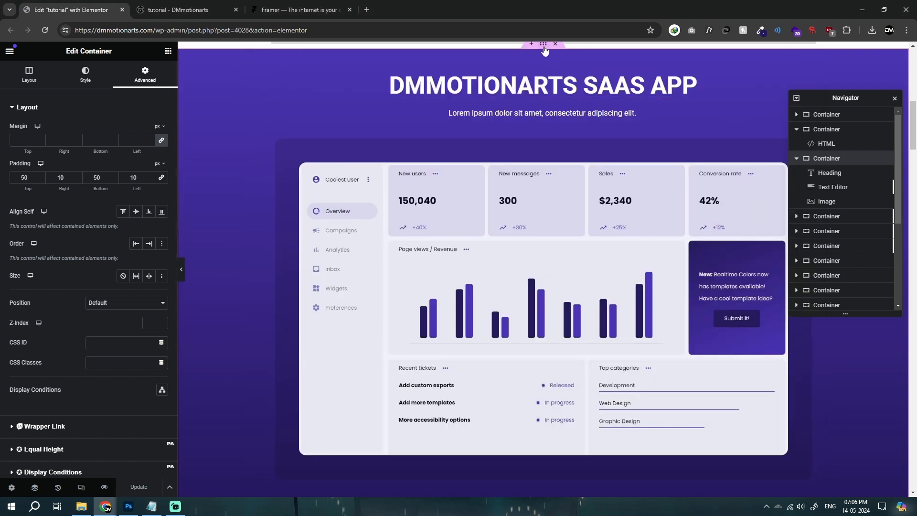
- Open the dashboard image's Media Library, then bring up the cursor artwork in Photoshop
click(85, 74)
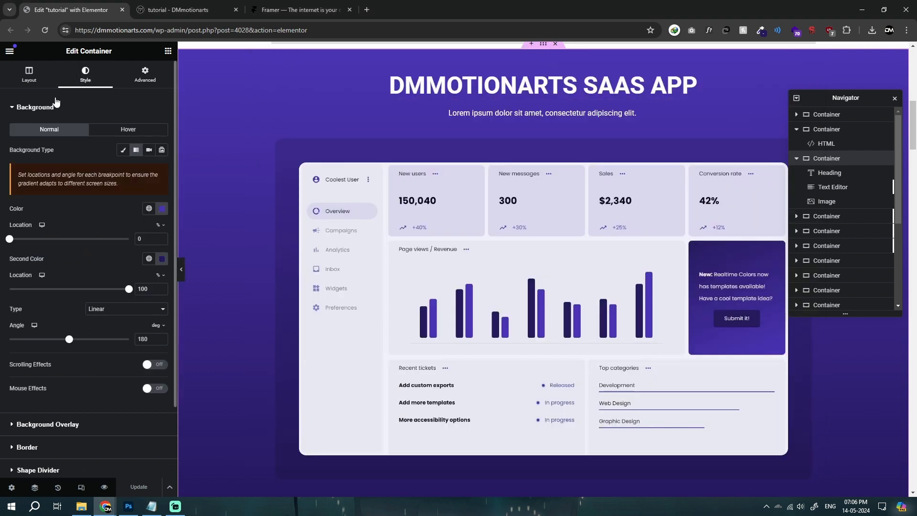
click(826, 201)
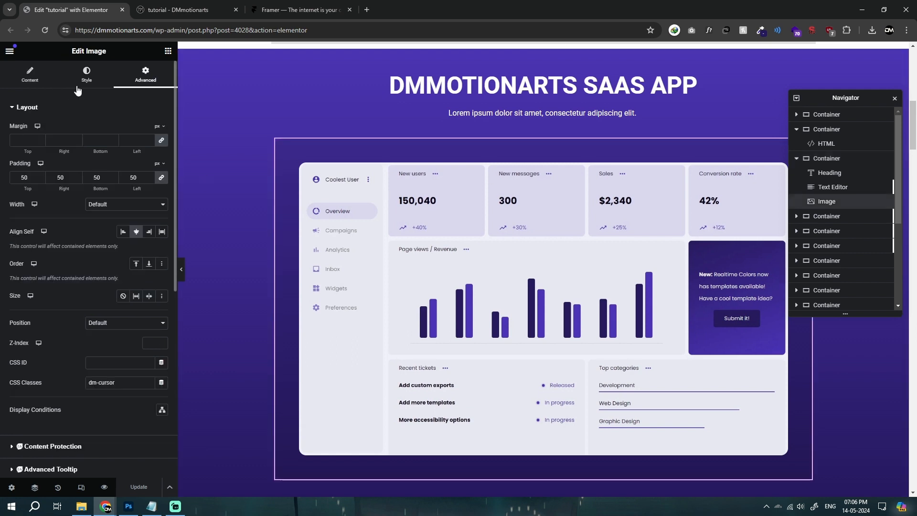
click(29, 74)
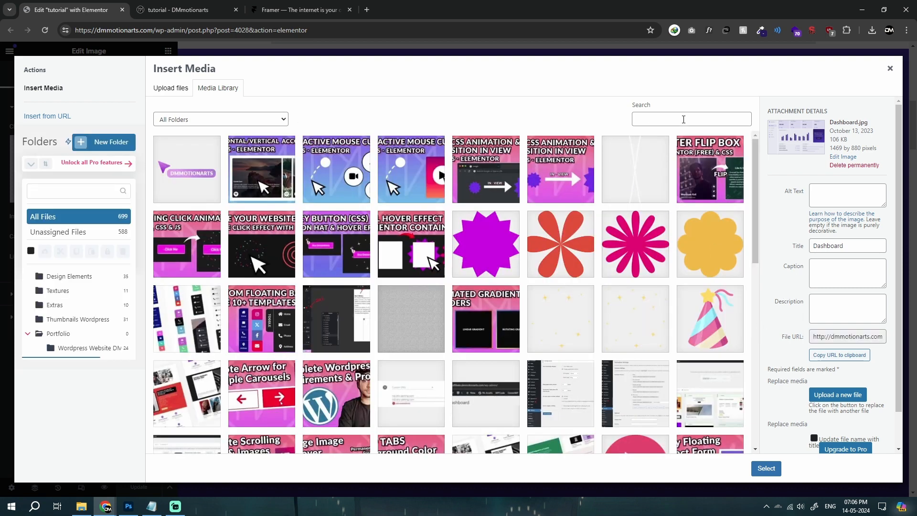
click(128, 506)
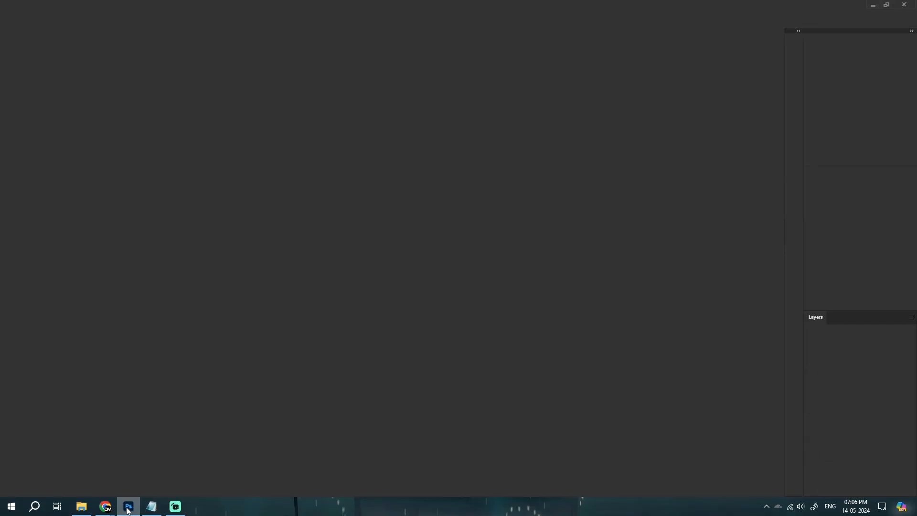
click(128, 506)
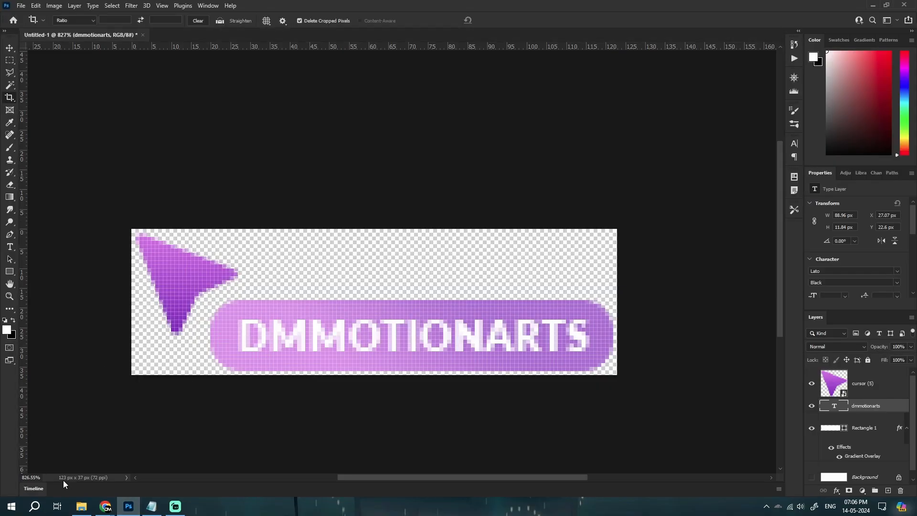
mouse_move(89, 484)
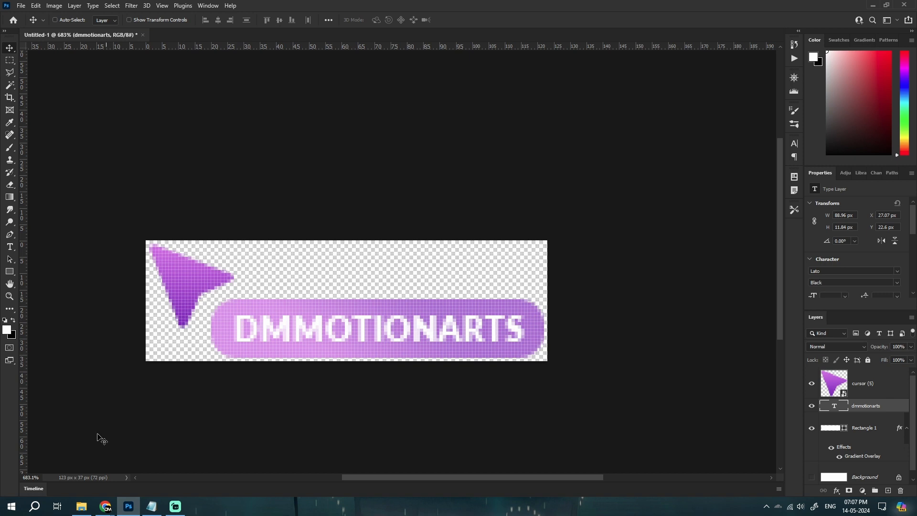
mouse_move(63, 485)
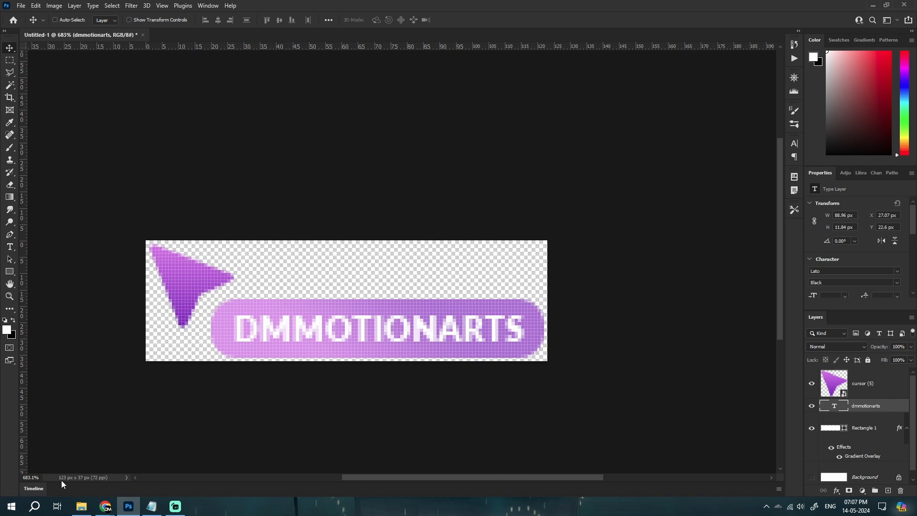
mouse_move(353, 363)
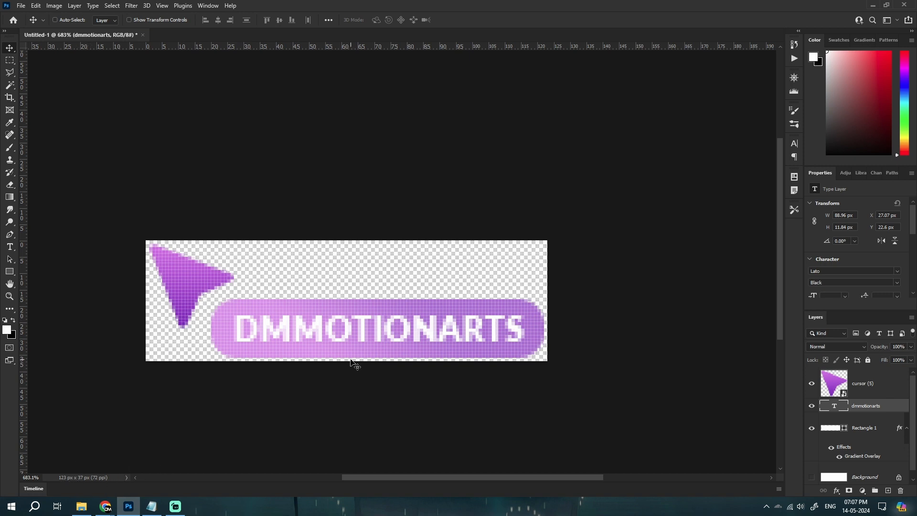
click(105, 505)
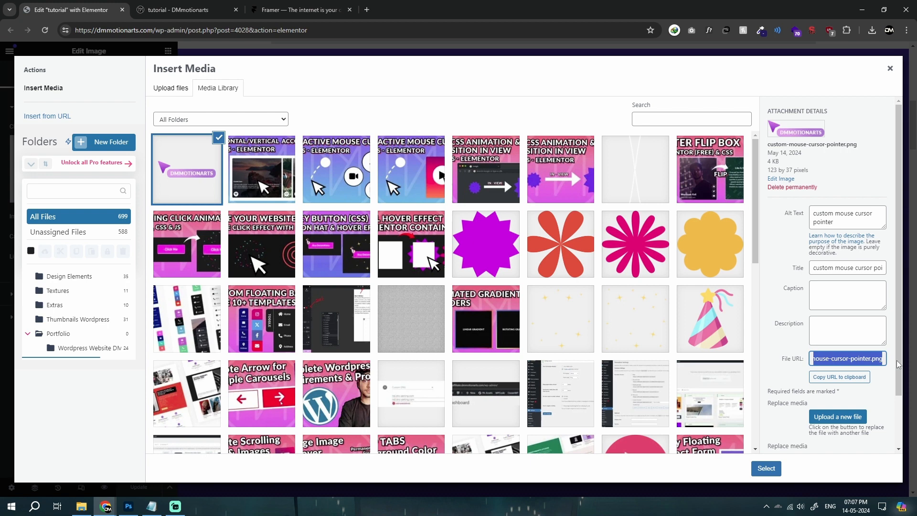
- Replace the snippet's old url address with the uploaded custom-mouse-cursor-pointer.png link
click(765, 468)
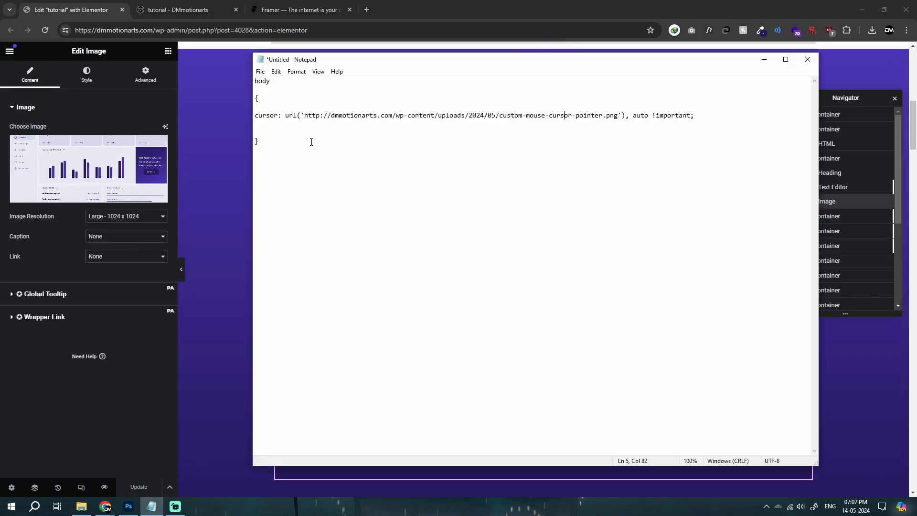
drag(304, 115, 616, 115)
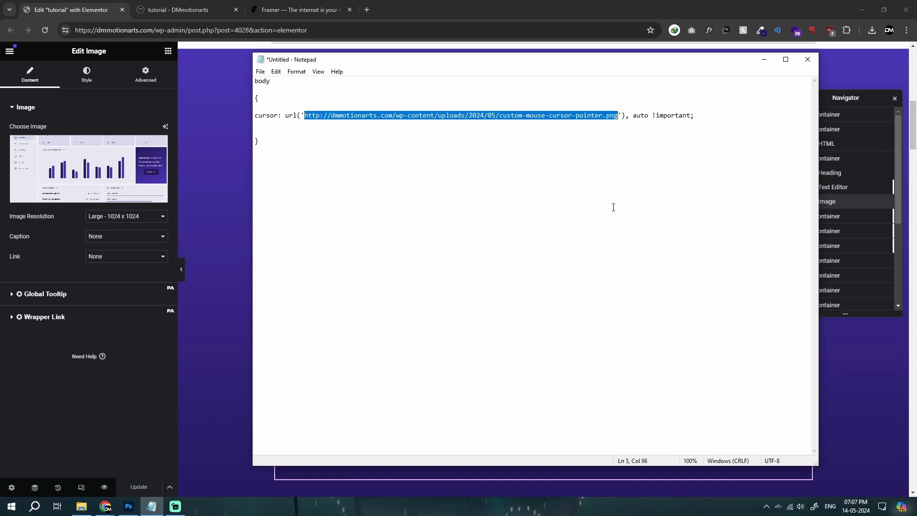
key(Delete)
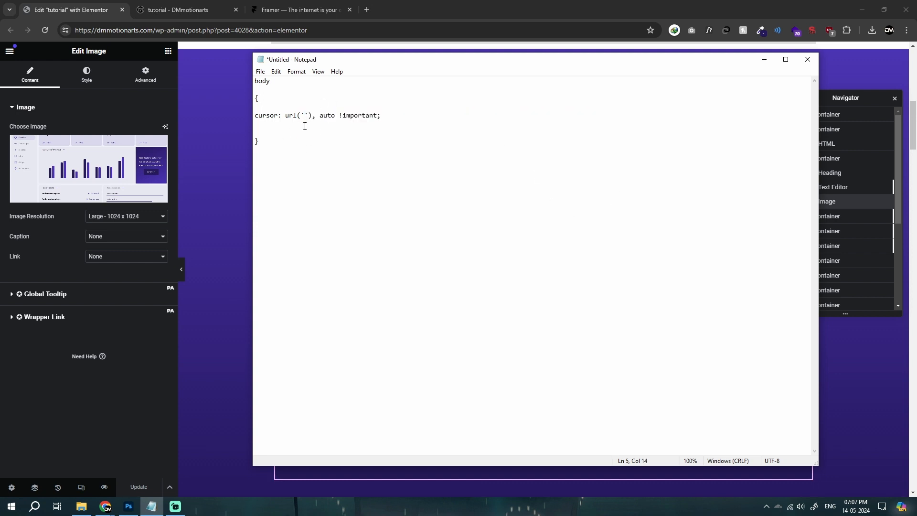
text(http://dmmotionarts.com/wp-content/uploads/2024/05/custom-mouse-cursor-pointer.png)
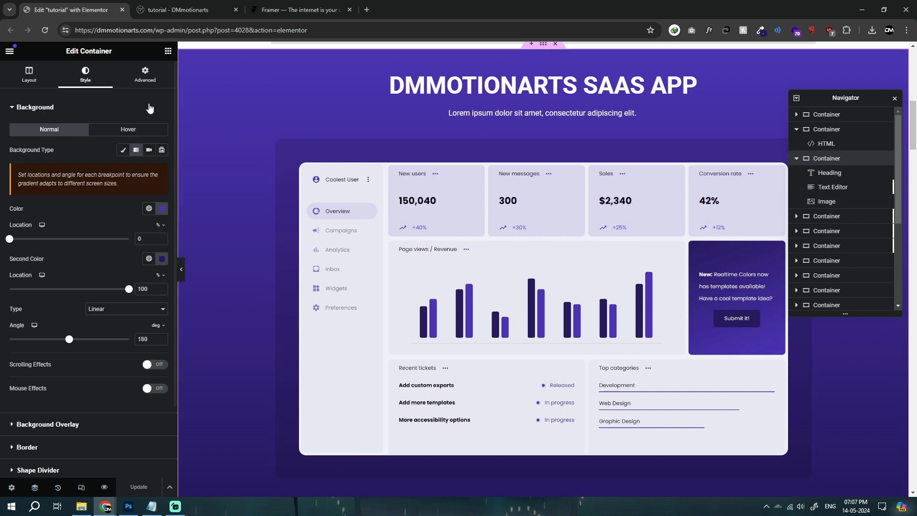
- Put the body cursor snippet in the container's Advanced > Custom CSS and update the page
click(144, 74)
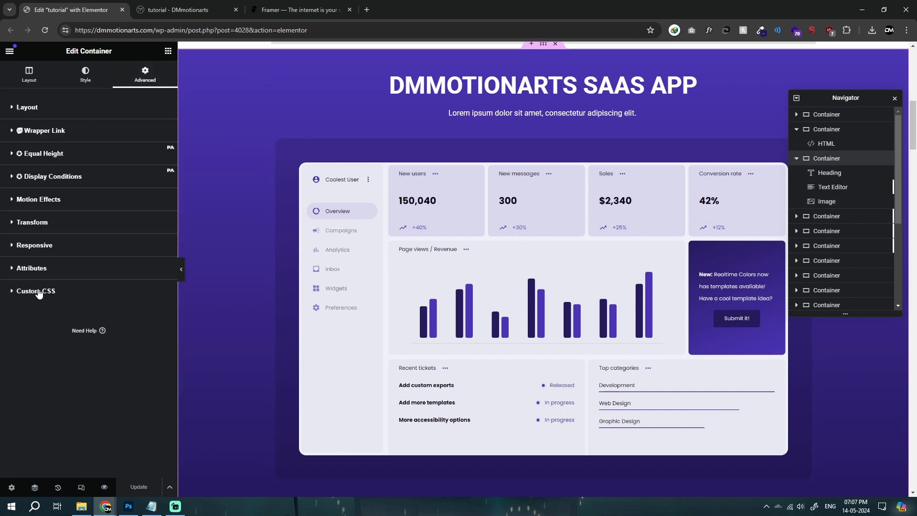
click(34, 294)
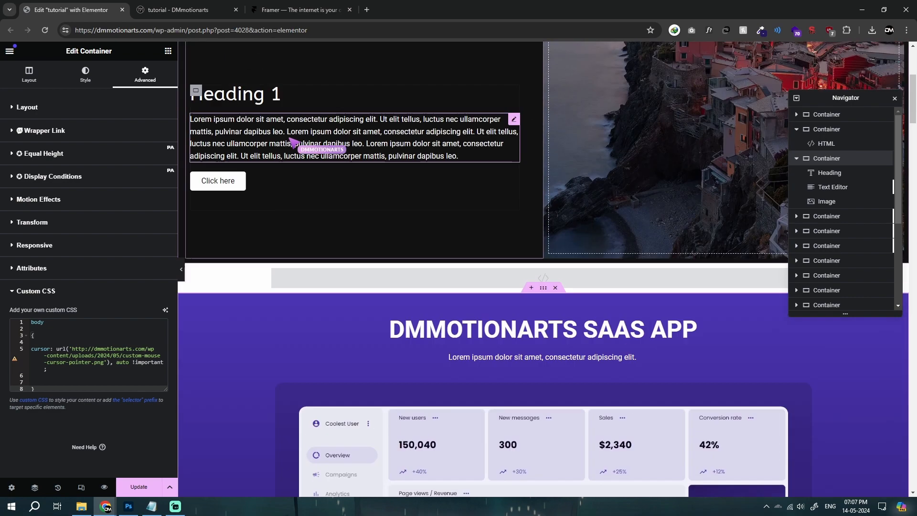
scroll(down, 3)
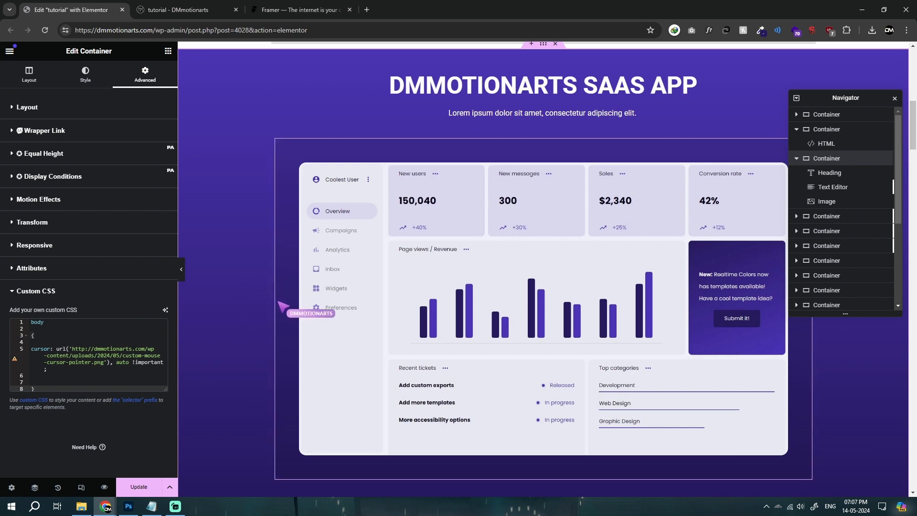
mouse_move(108, 328)
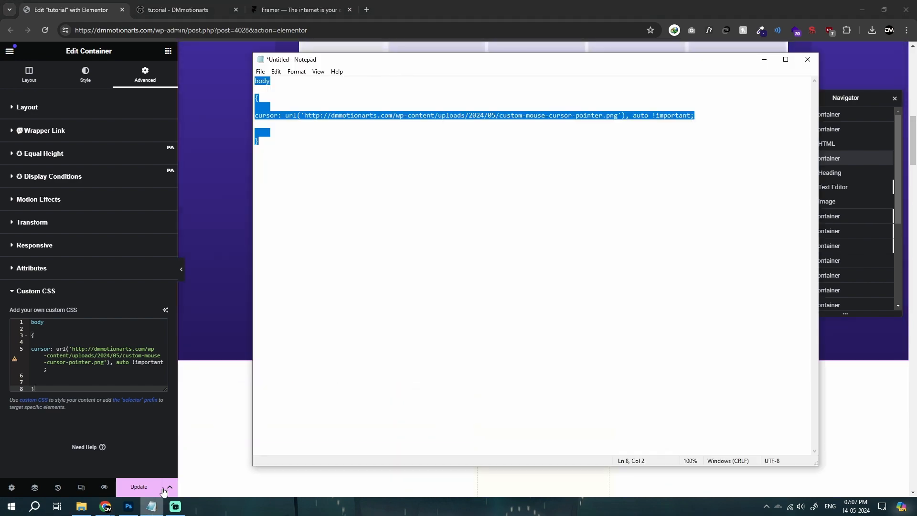
click(275, 89)
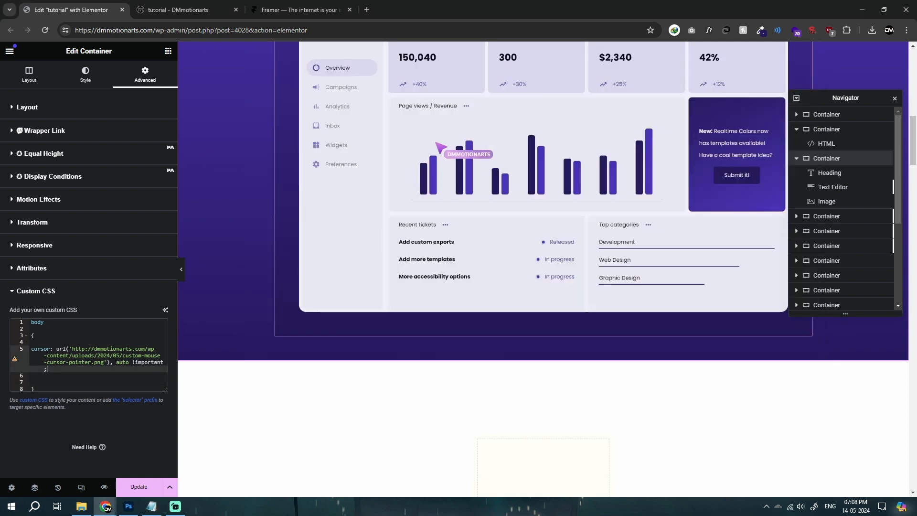
- Select the dashboard image and its dm-cursor class name, then bring the CSS notes forward
click(827, 201)
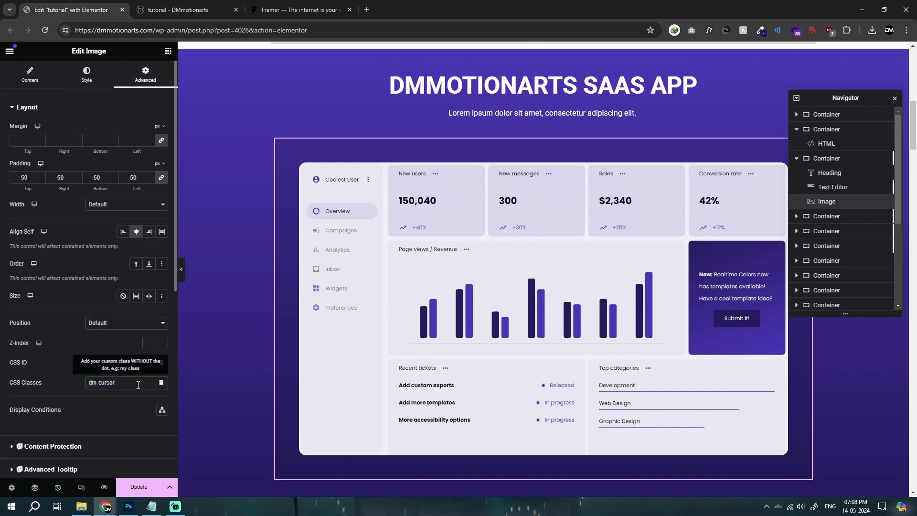
double_click(100, 382)
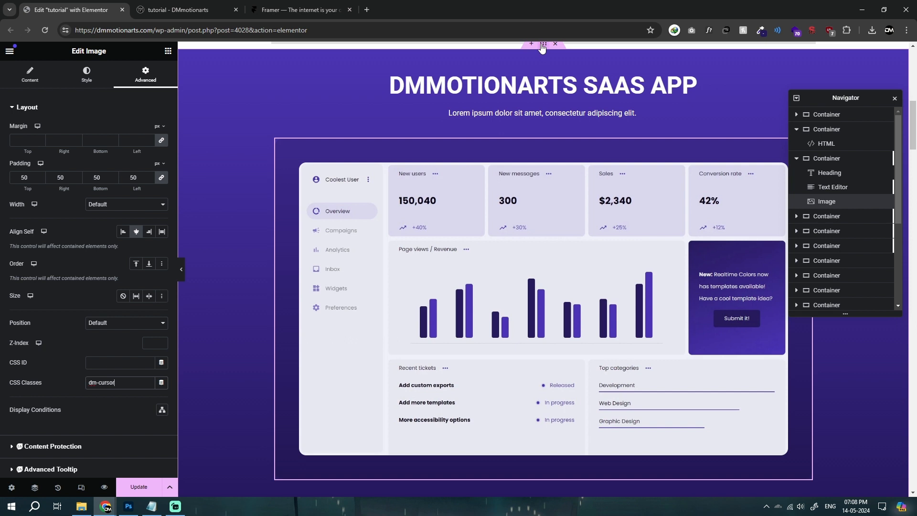
click(825, 158)
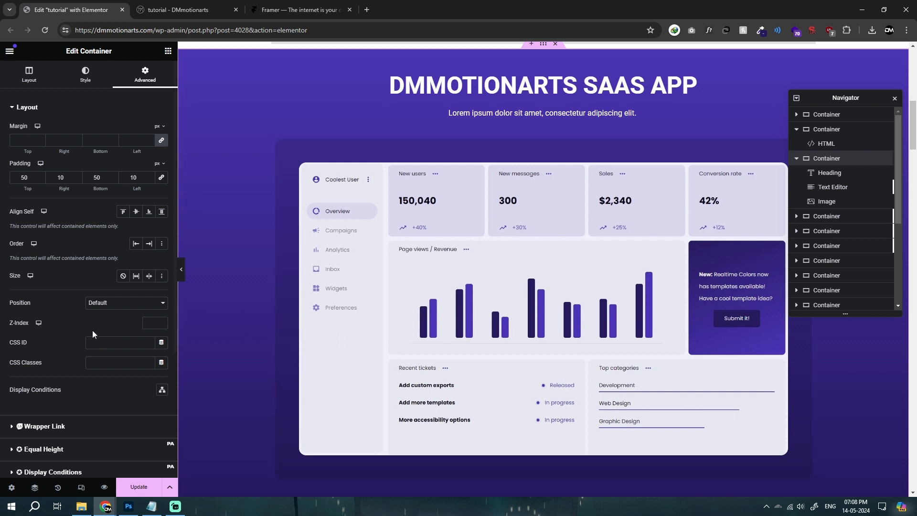
scroll(down, 3)
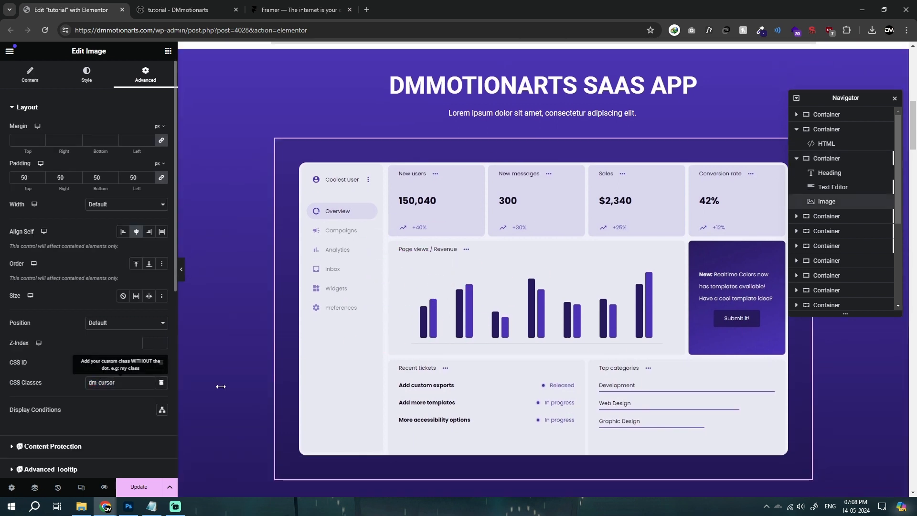
click(542, 85)
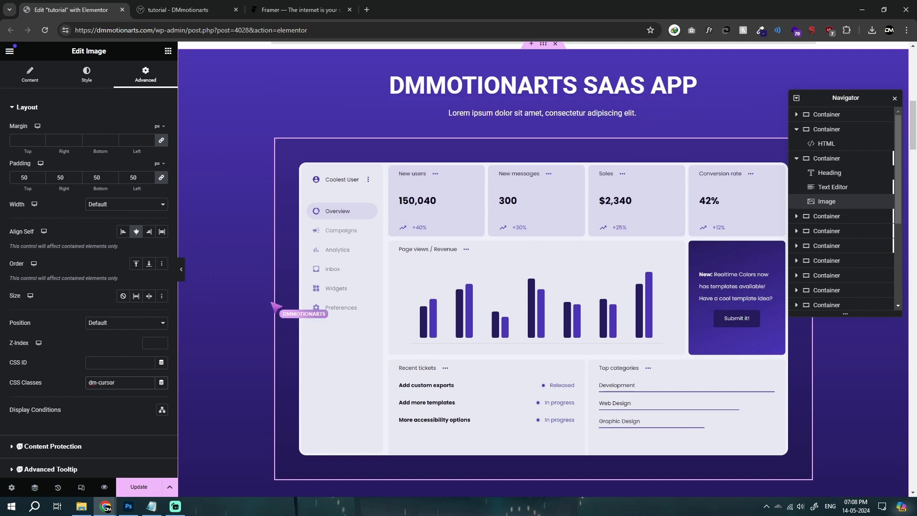
click(120, 382)
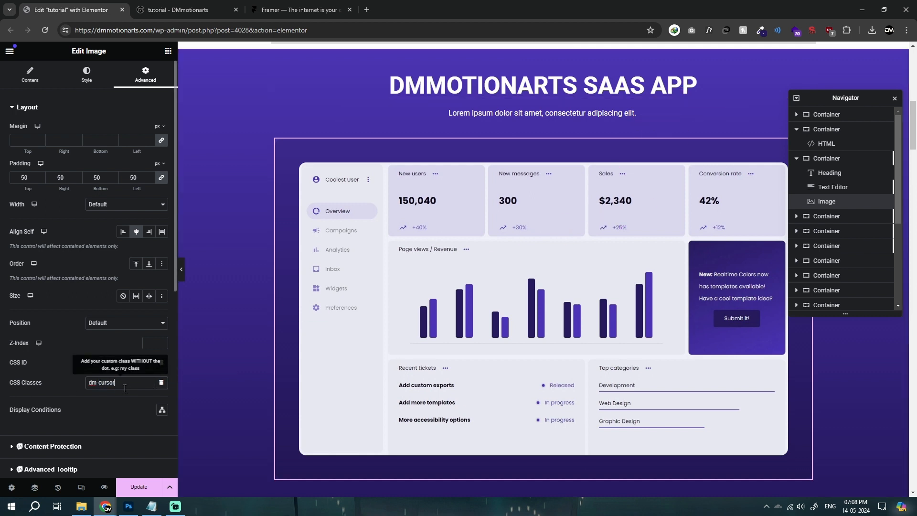
click(151, 511)
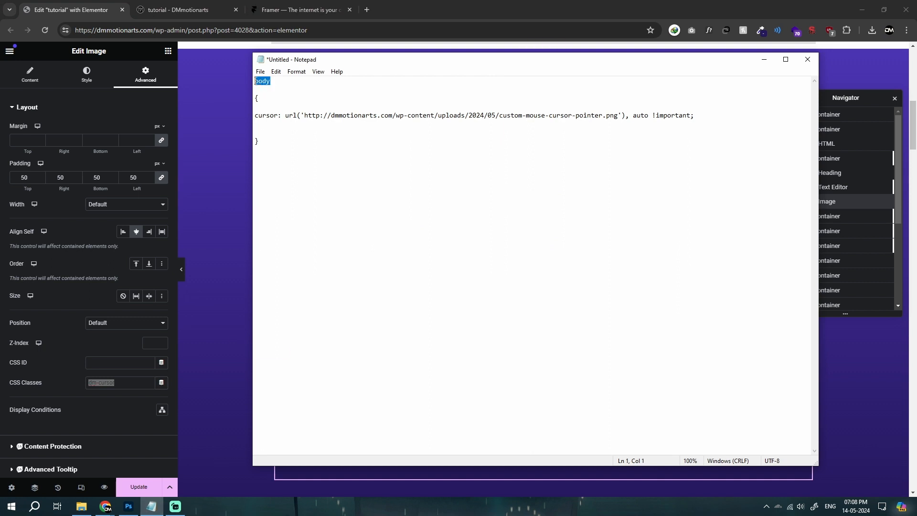
- Replace 'body' with .dm-cursor in the snippet and select it for copying
text(.dm-cursor)
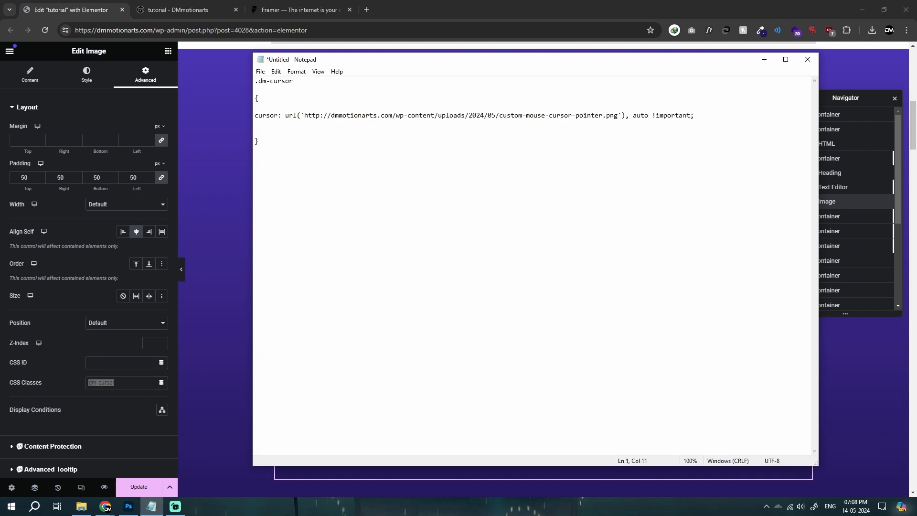
double_click(273, 81)
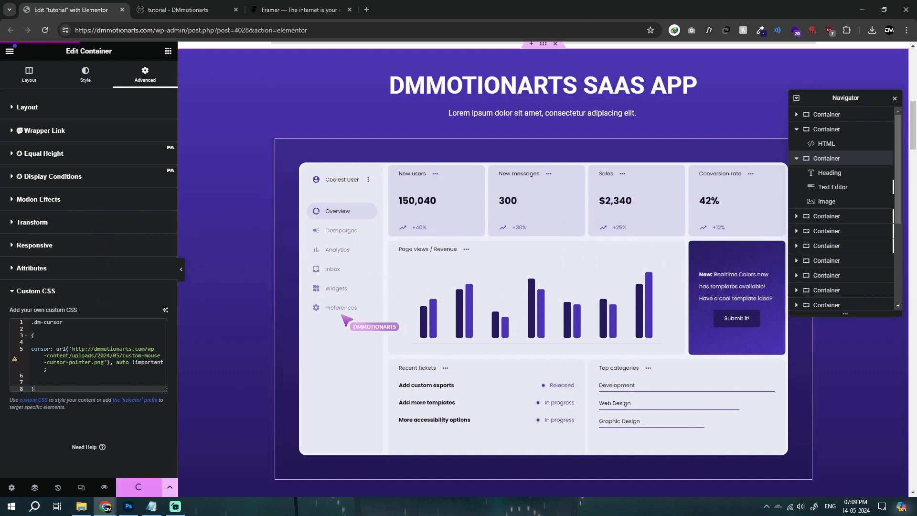
- Update the Elementor page and switch to the live tutorial page tab
click(187, 10)
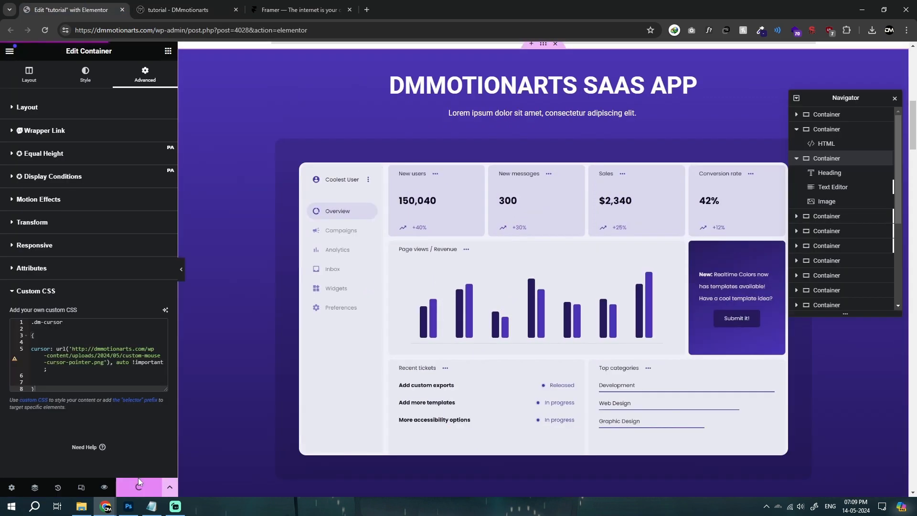
click(186, 9)
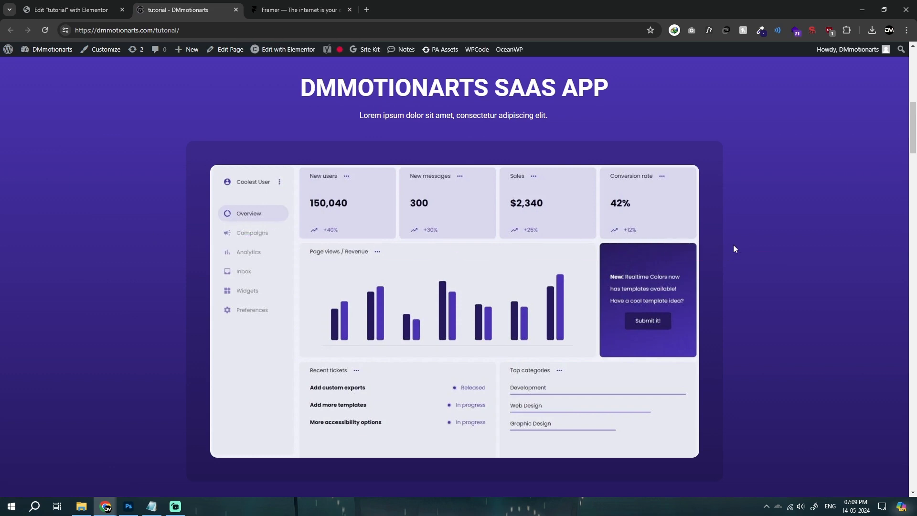
mouse_move(261, 281)
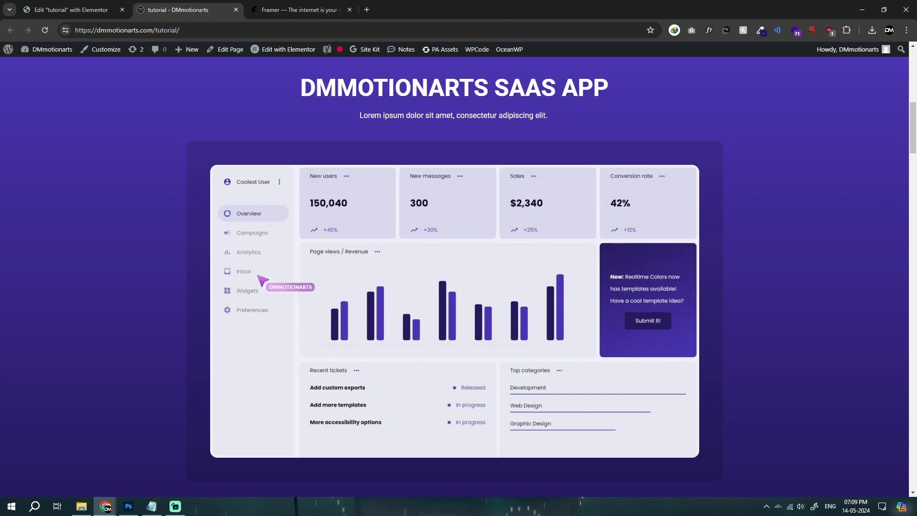
mouse_move(692, 466)
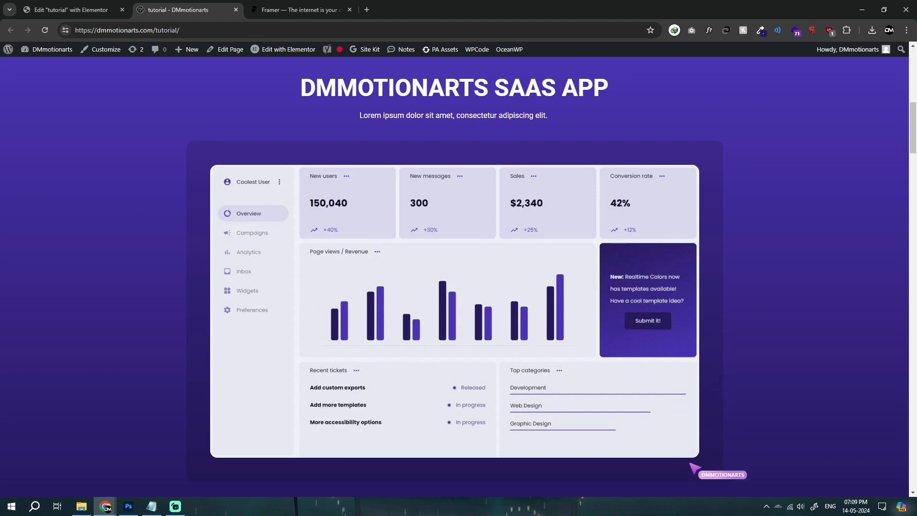
mouse_move(112, 162)
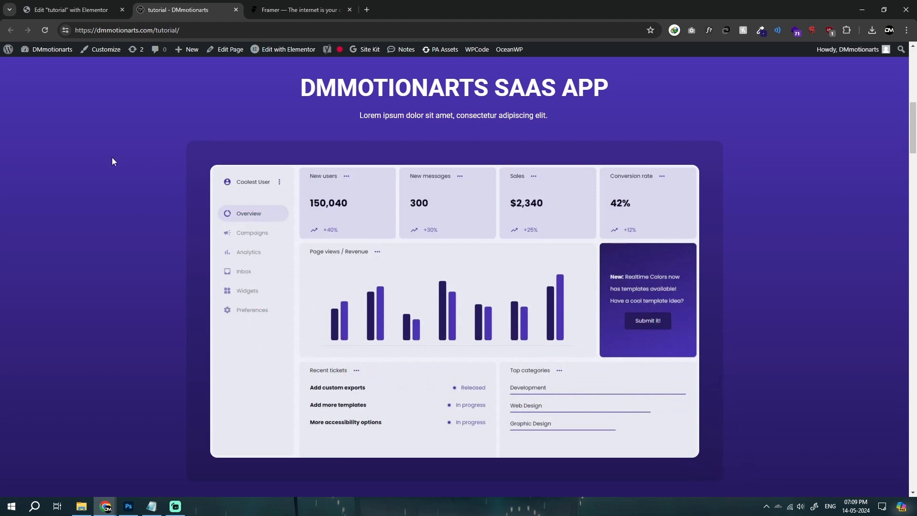
- Move to the Framer website tab after testing the cursor over the dashboard image
click(299, 10)
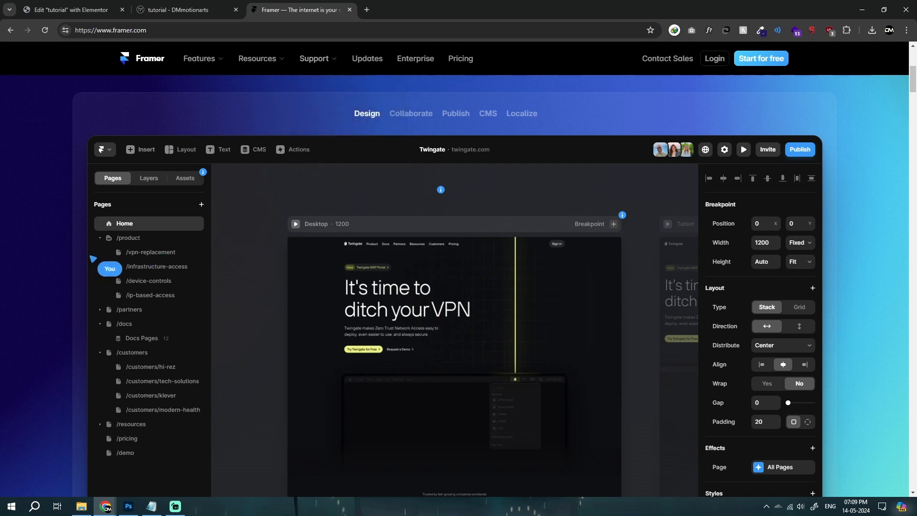
mouse_move(550, 150)
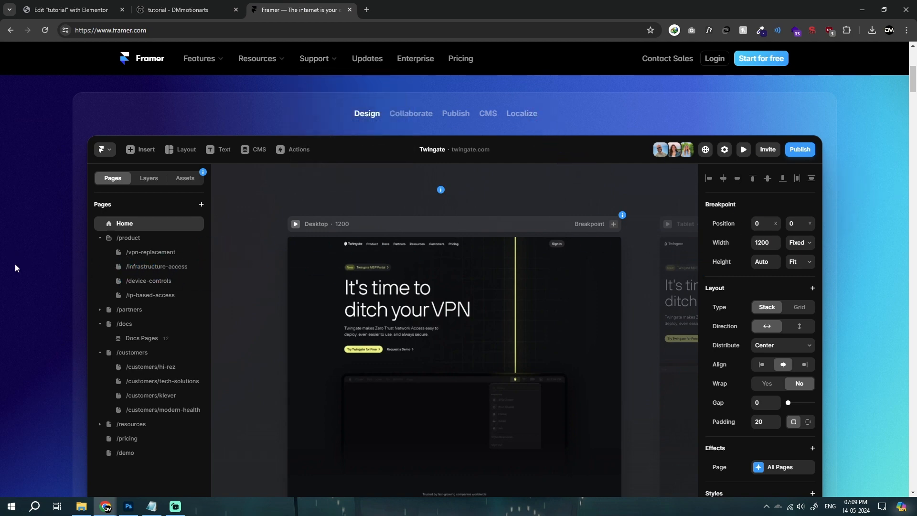
- Scroll through framer.com's editor demo, then return to the tutorial - DMmotionarts tab
scroll(down, 3)
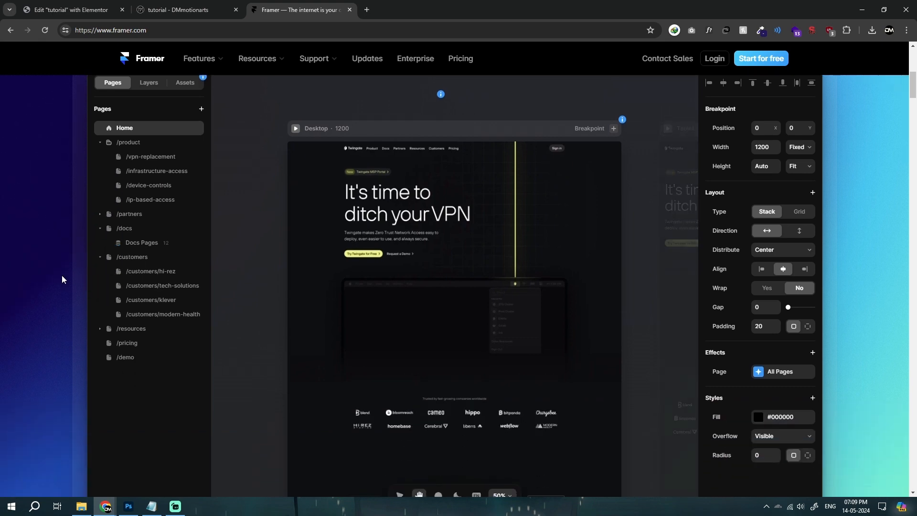
click(186, 10)
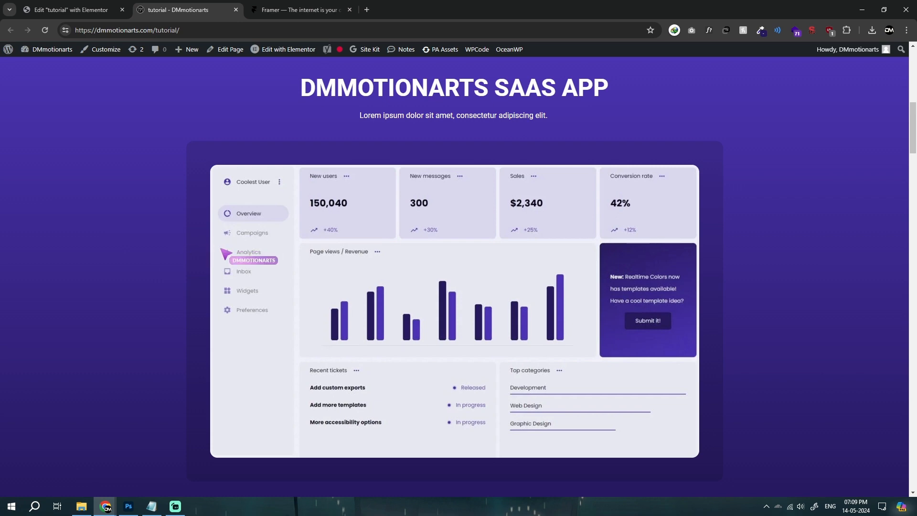
mouse_move(232, 317)
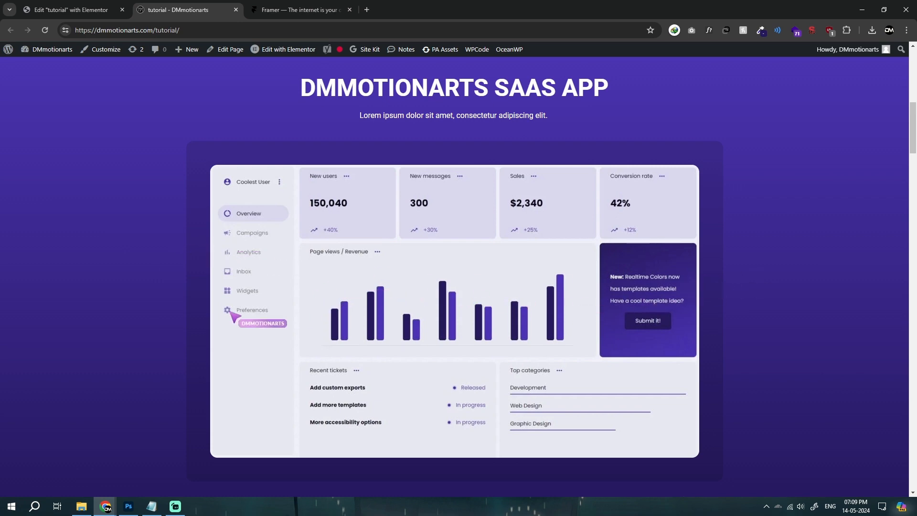